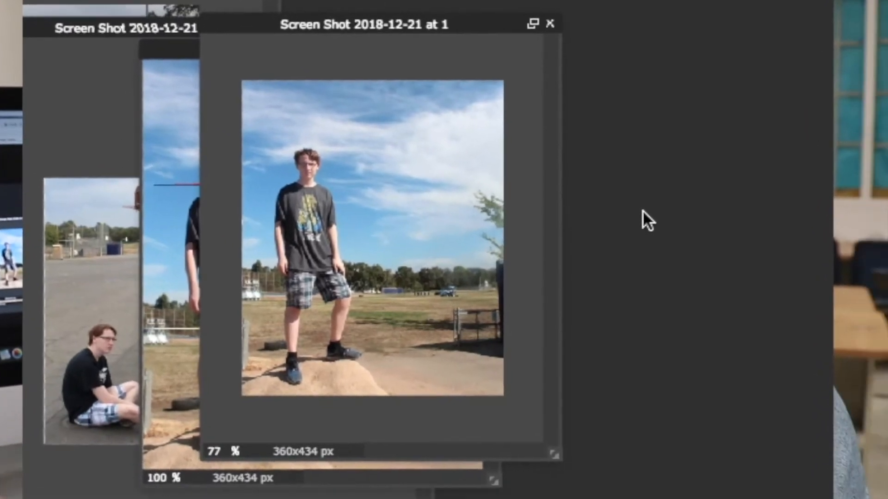
mouse_move(567, 273)
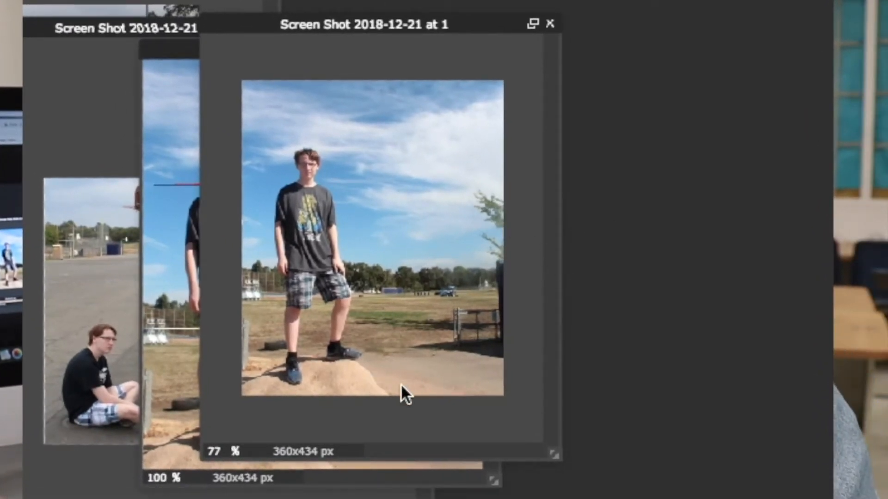
mouse_move(621, 405)
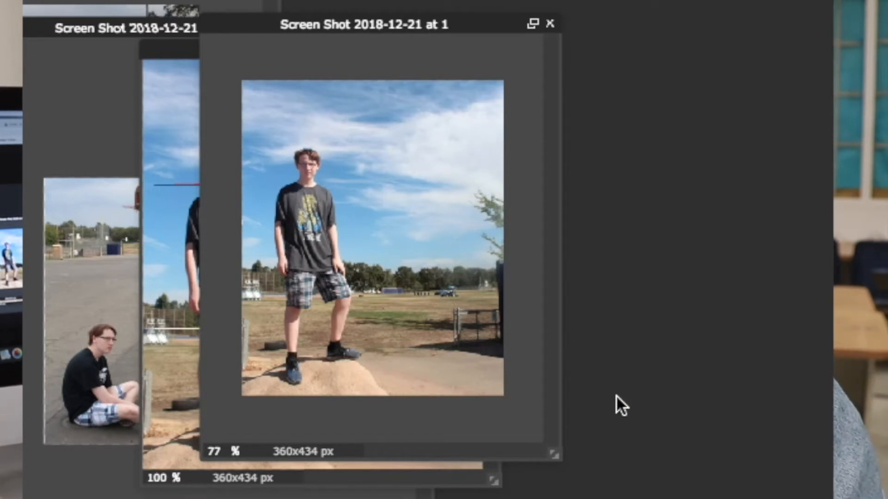
mouse_move(360, 286)
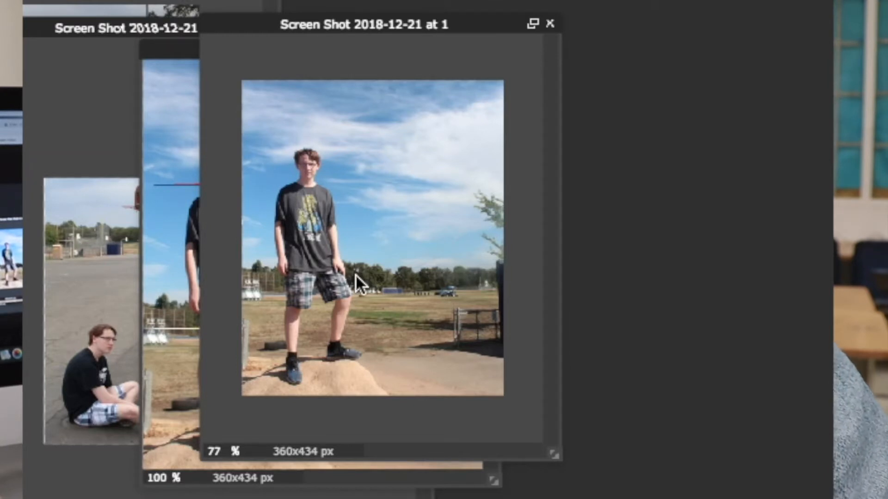
mouse_move(341, 40)
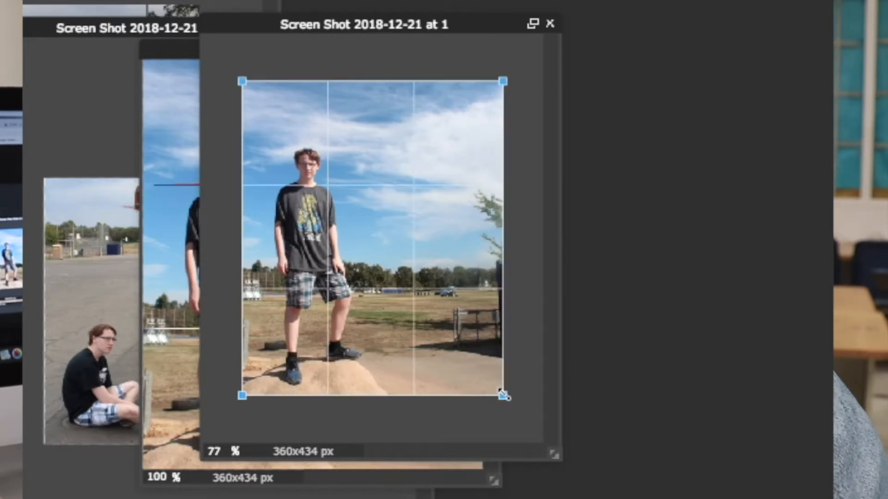
mouse_move(458, 335)
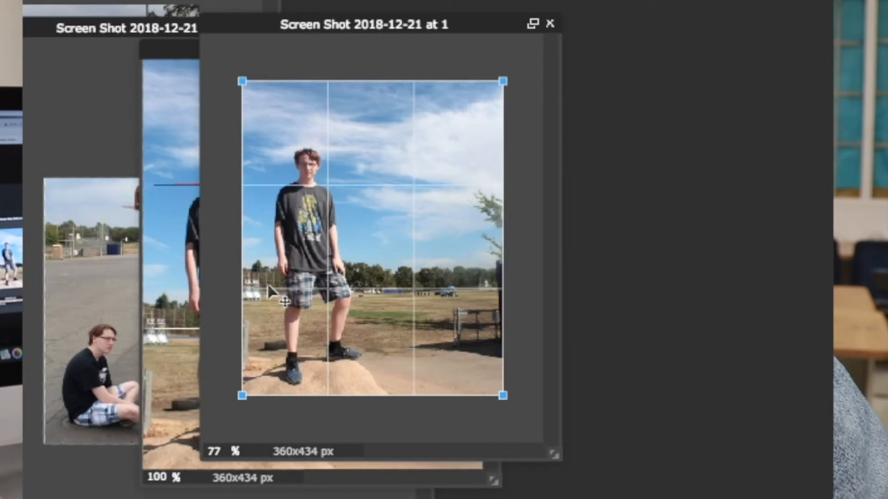
mouse_move(416, 300)
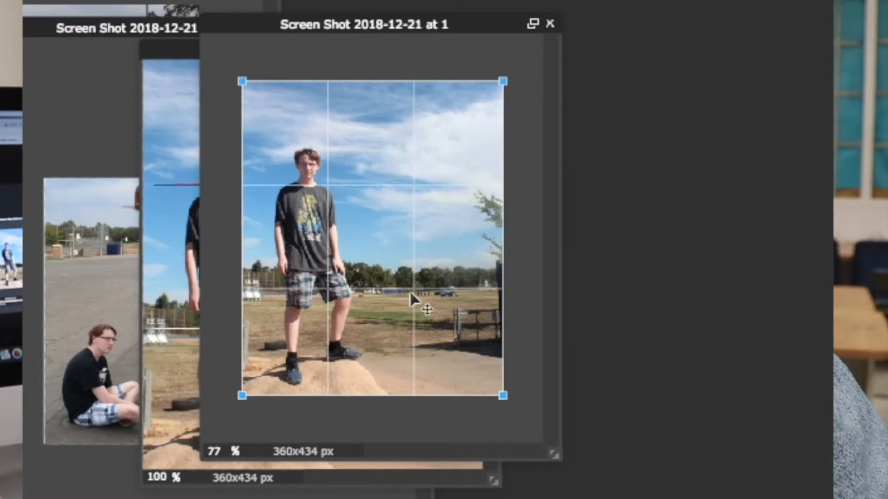
mouse_move(365, 303)
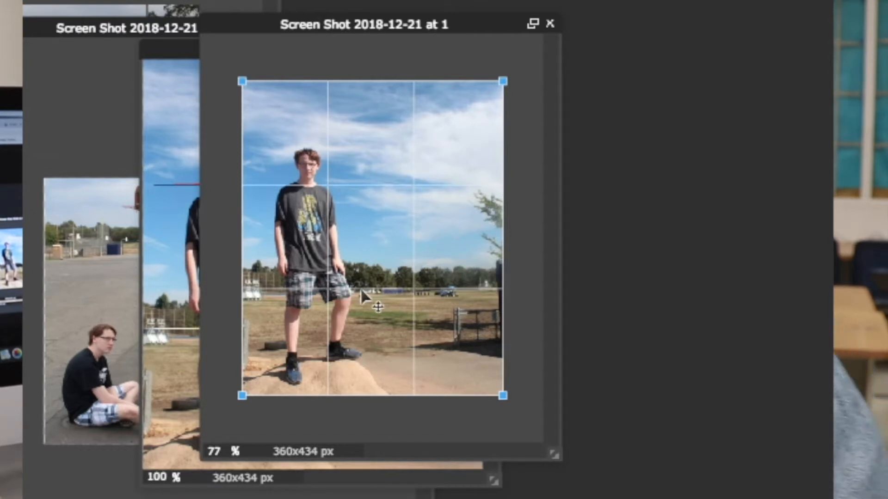
mouse_move(379, 277)
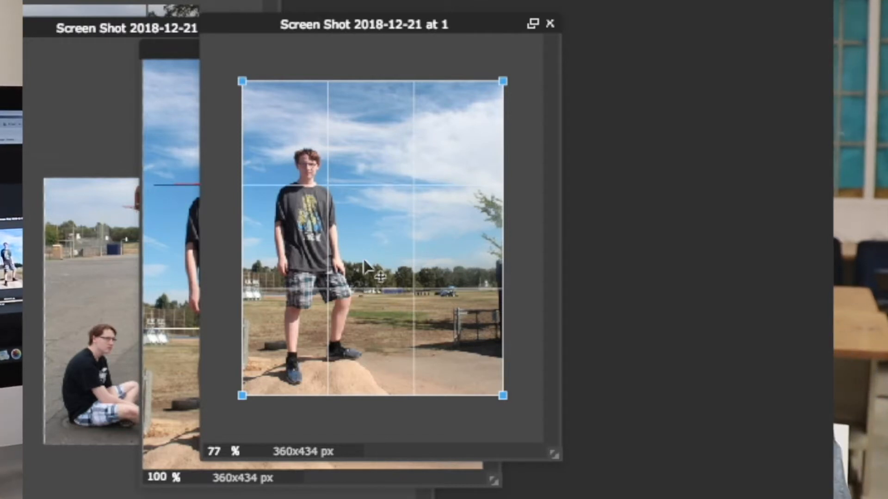
mouse_move(407, 292)
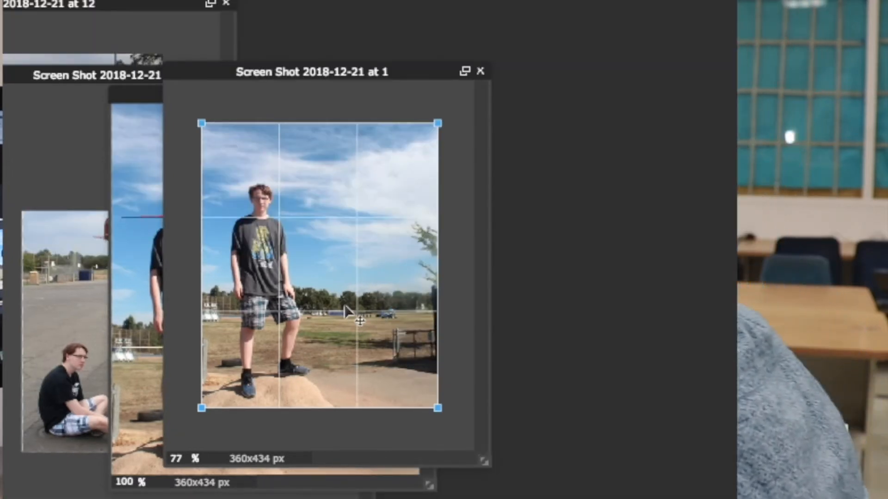
mouse_move(286, 116)
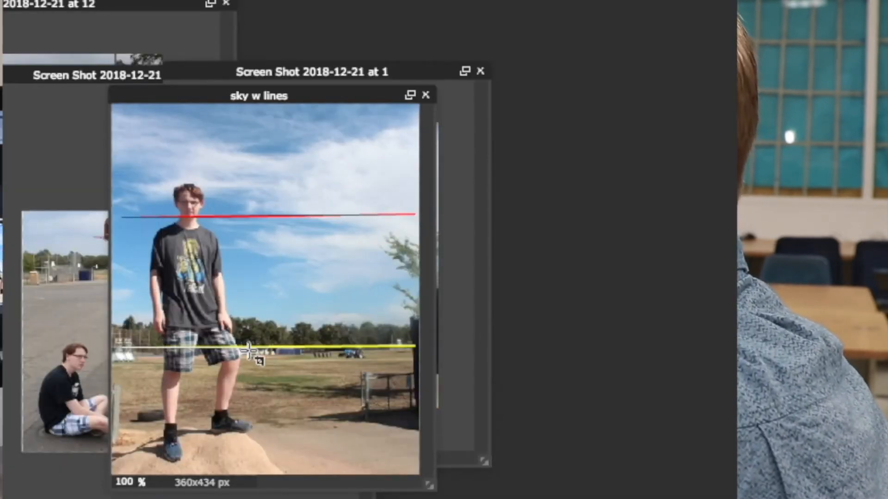
mouse_move(144, 227)
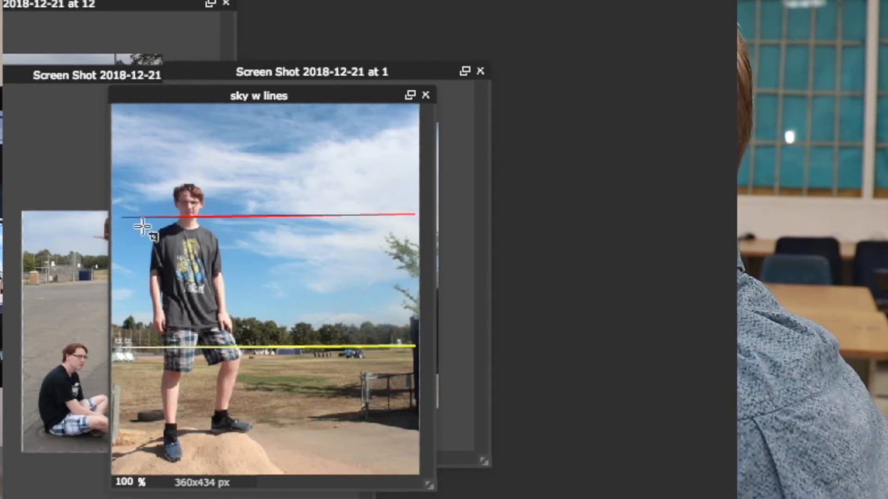
mouse_move(240, 224)
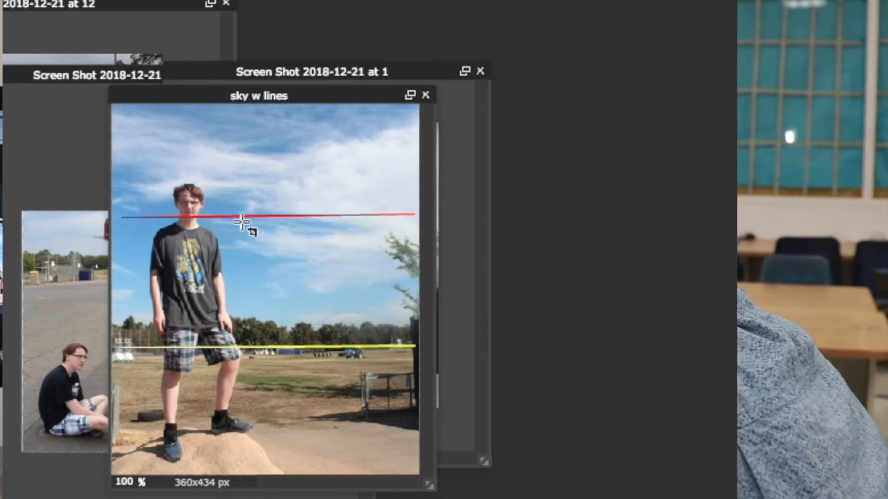
mouse_move(272, 328)
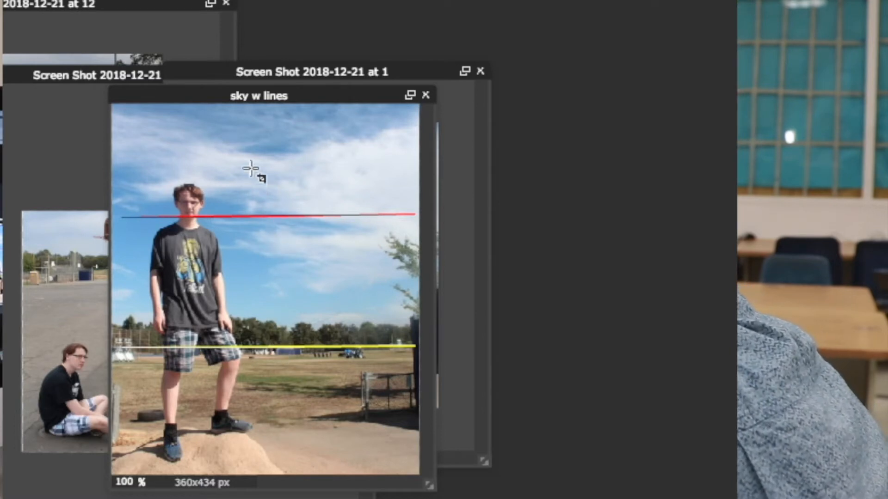
mouse_move(262, 105)
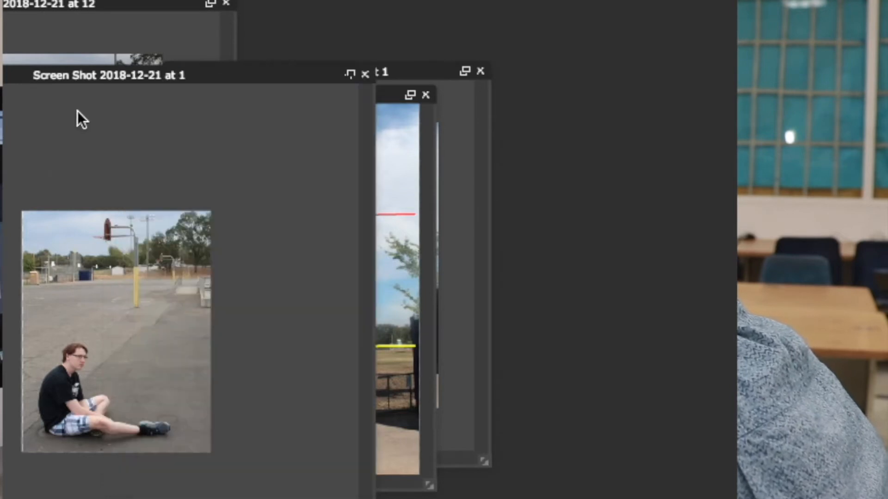
- Move the sitting portrait's window to the workspace centre and drag across the crouching-girl photo
left_click_drag(108, 76, 366, 41)
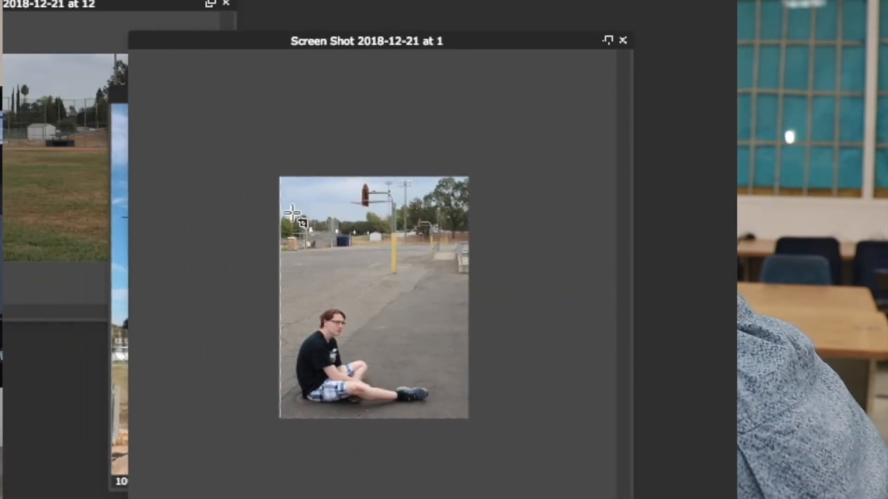
left_click_drag(293, 219, 458, 419)
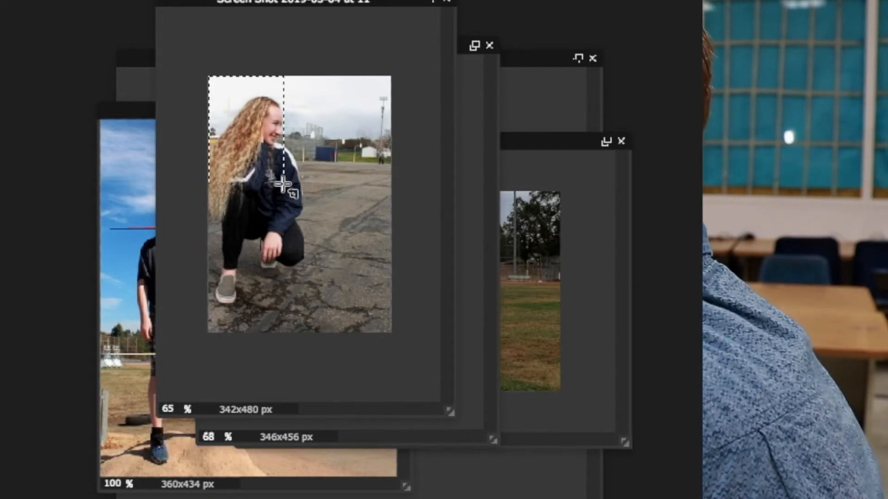
- Mark a crop area over the whole crouching portrait so the thirds grid's top line meets the horizon
left_click_drag(283, 189, 396, 337)
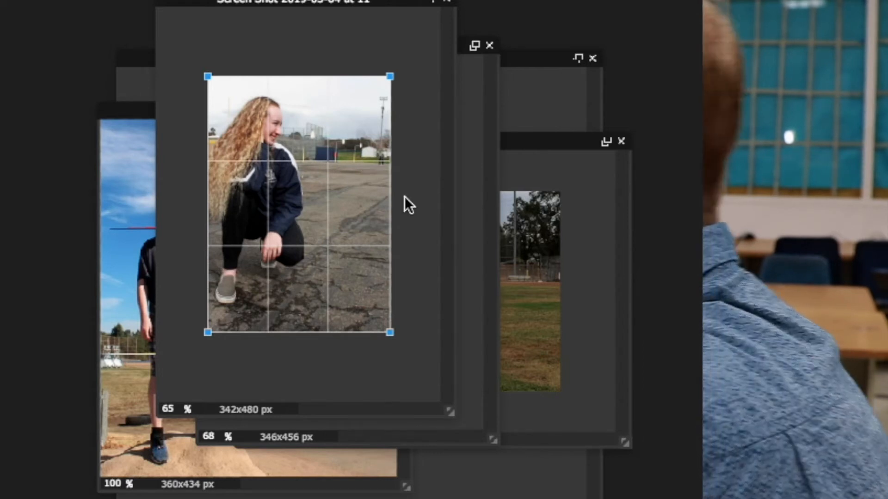
mouse_move(317, 172)
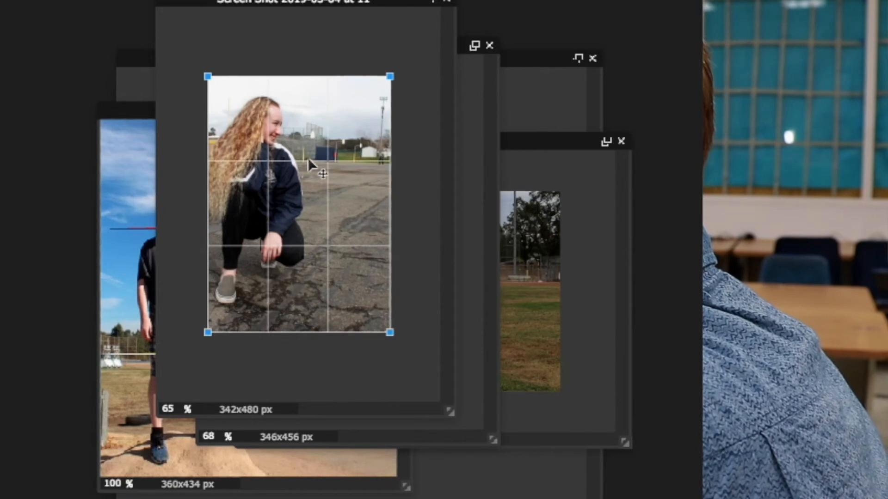